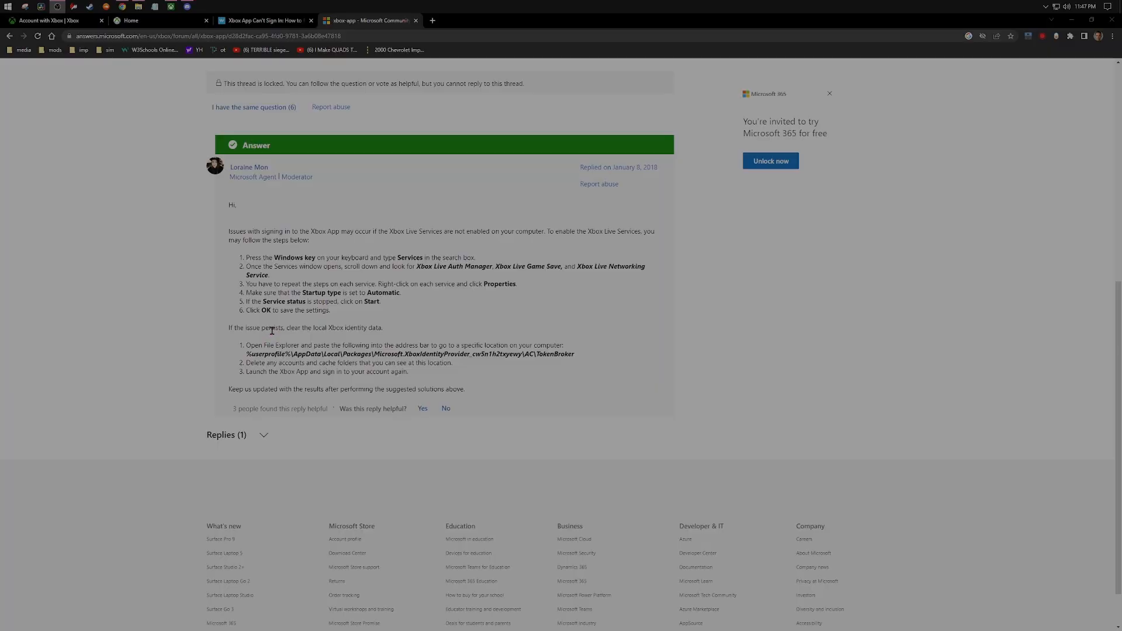
- Set Xbox Accessory Management Service's startup type to Automatic and confirm with OK
click(170, 6)
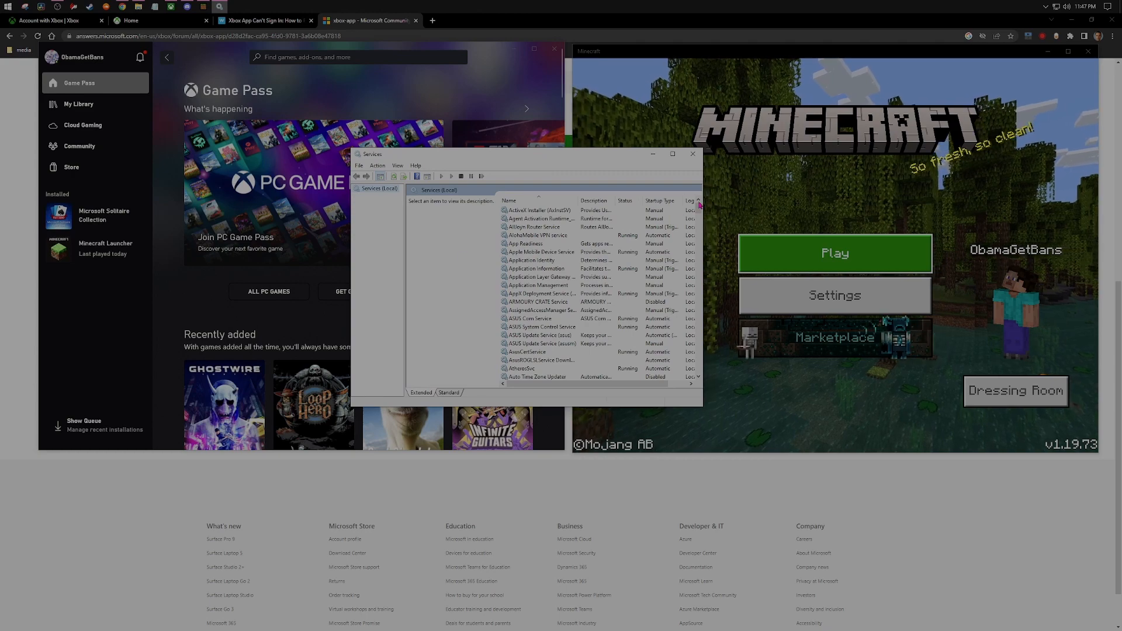
scroll(down, 3)
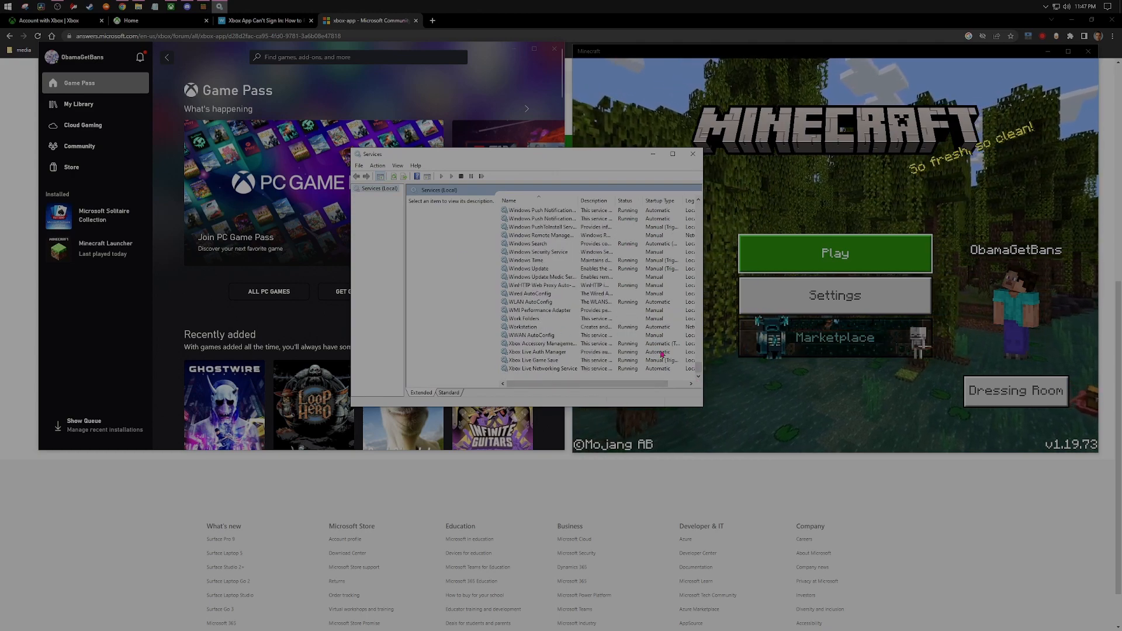
click(540, 344)
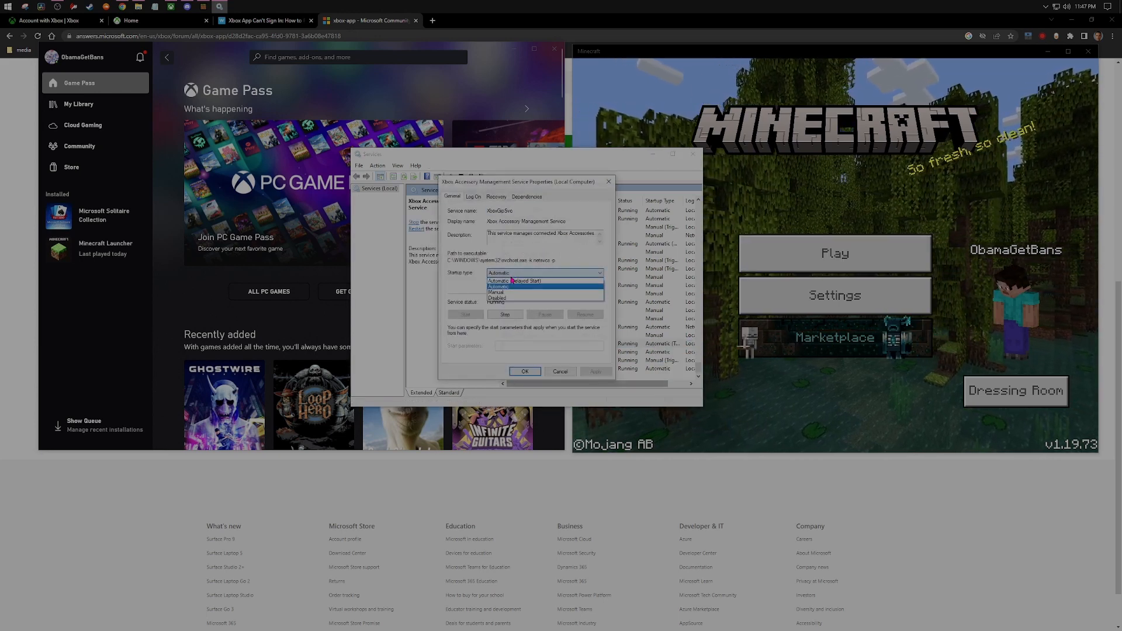
click(499, 280)
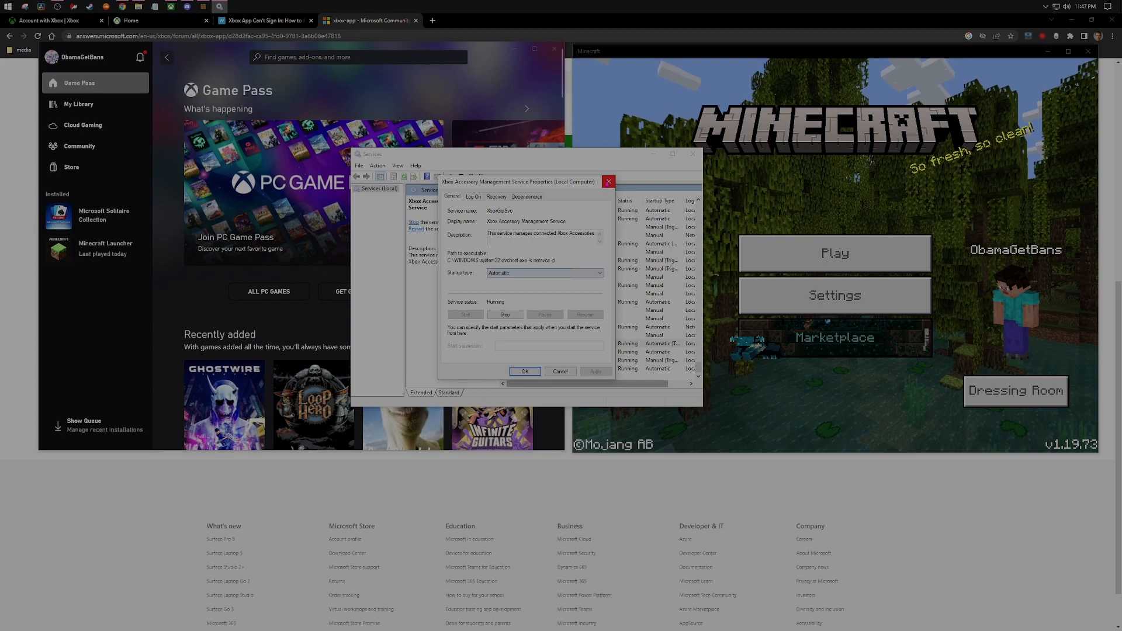
click(609, 181)
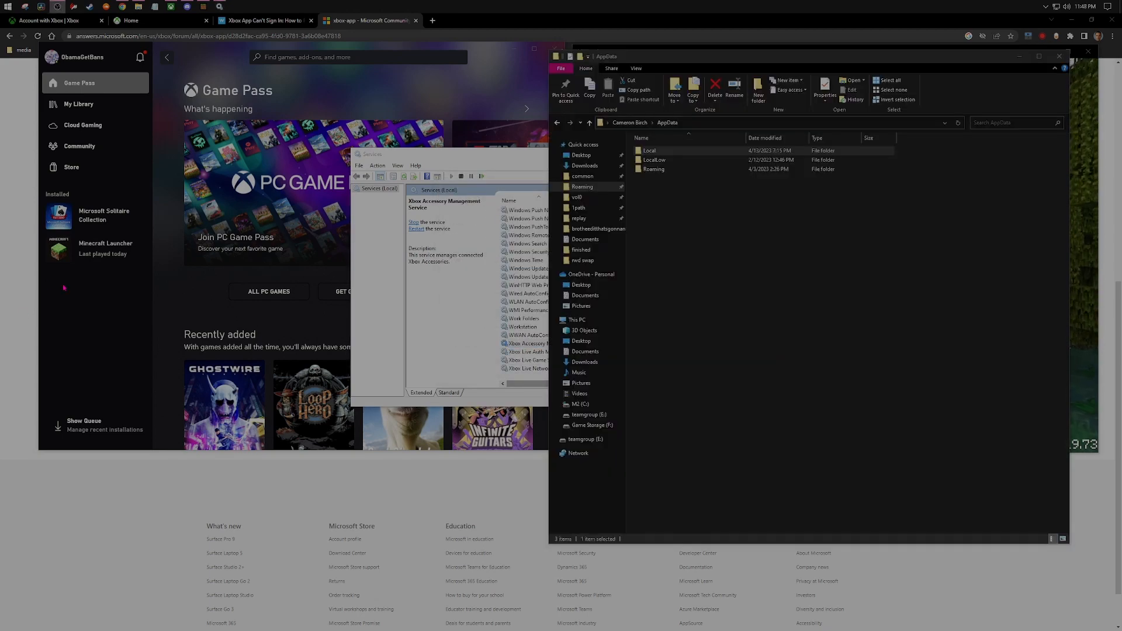
click(652, 168)
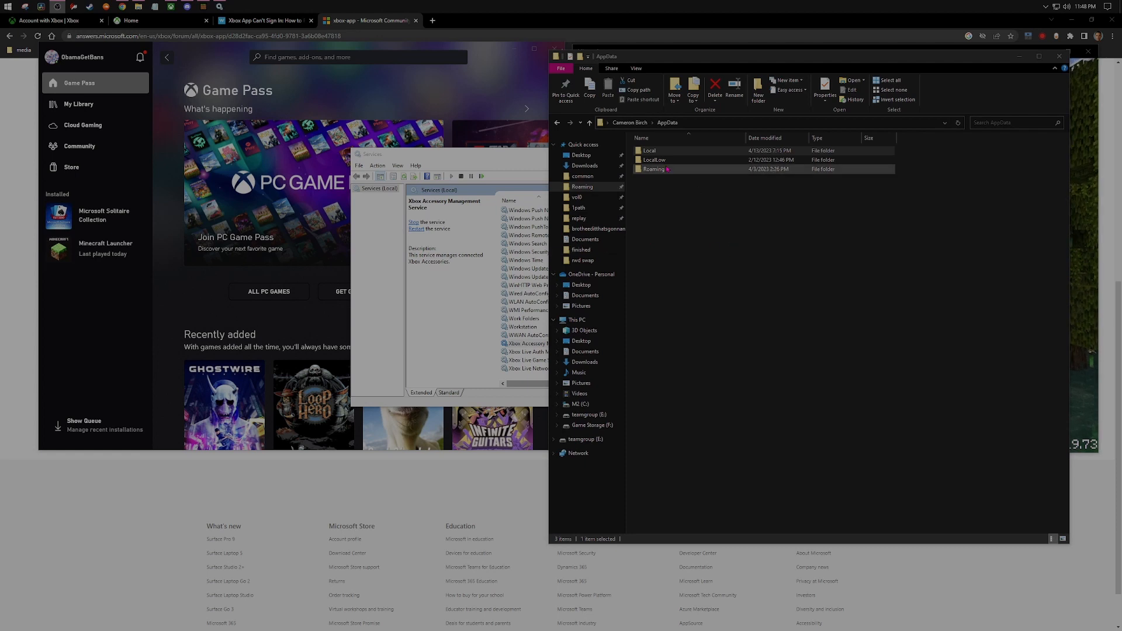
click(649, 150)
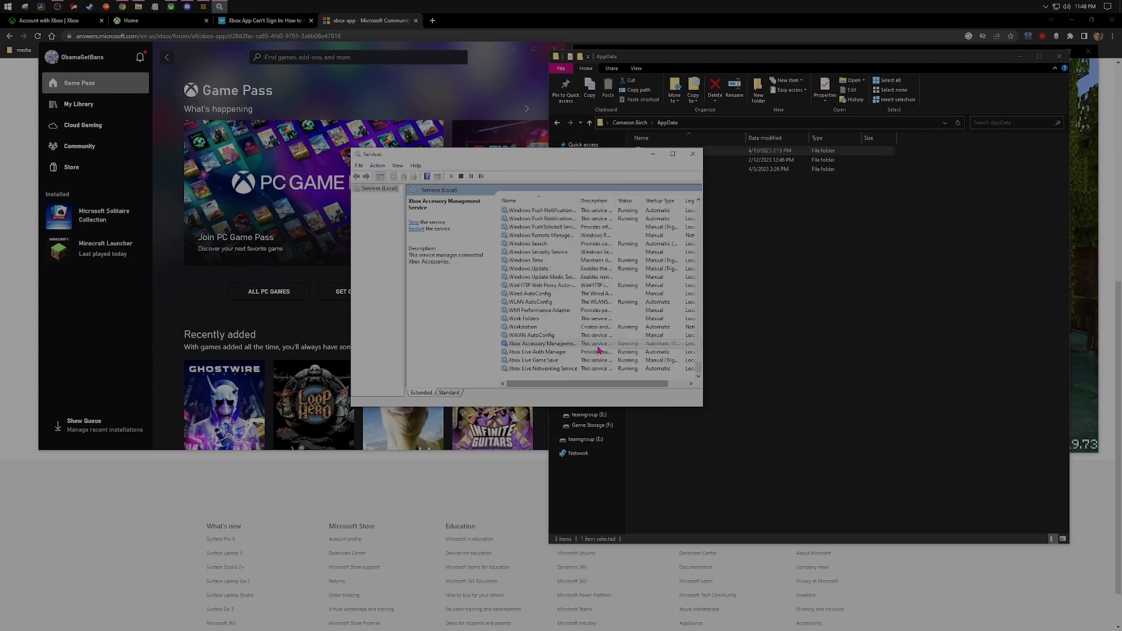
double_click(536, 344)
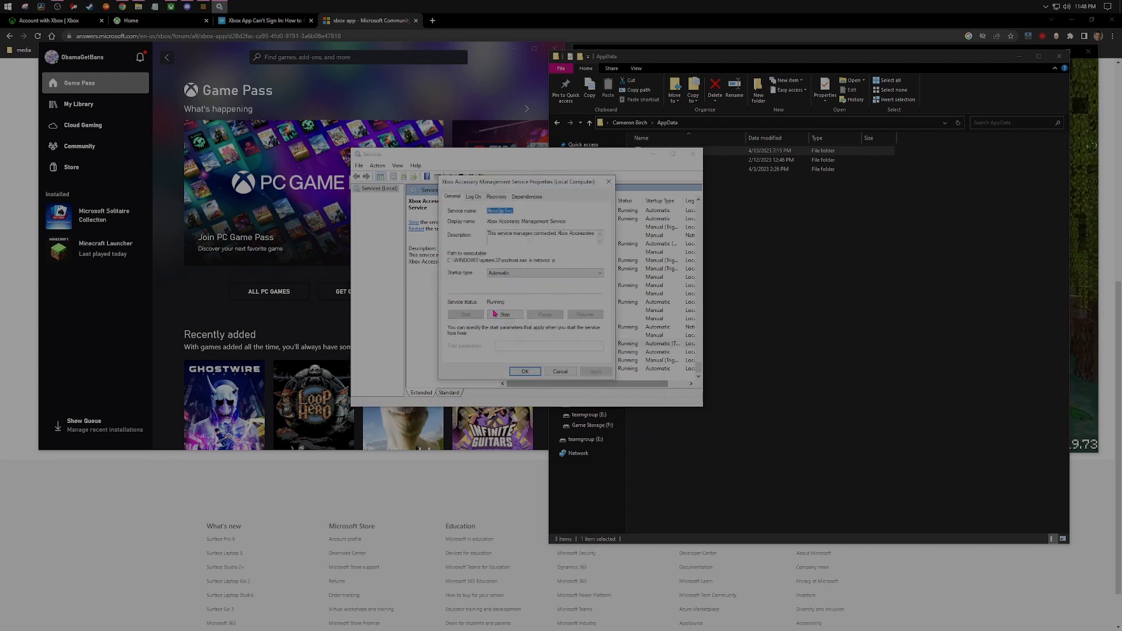
click(561, 371)
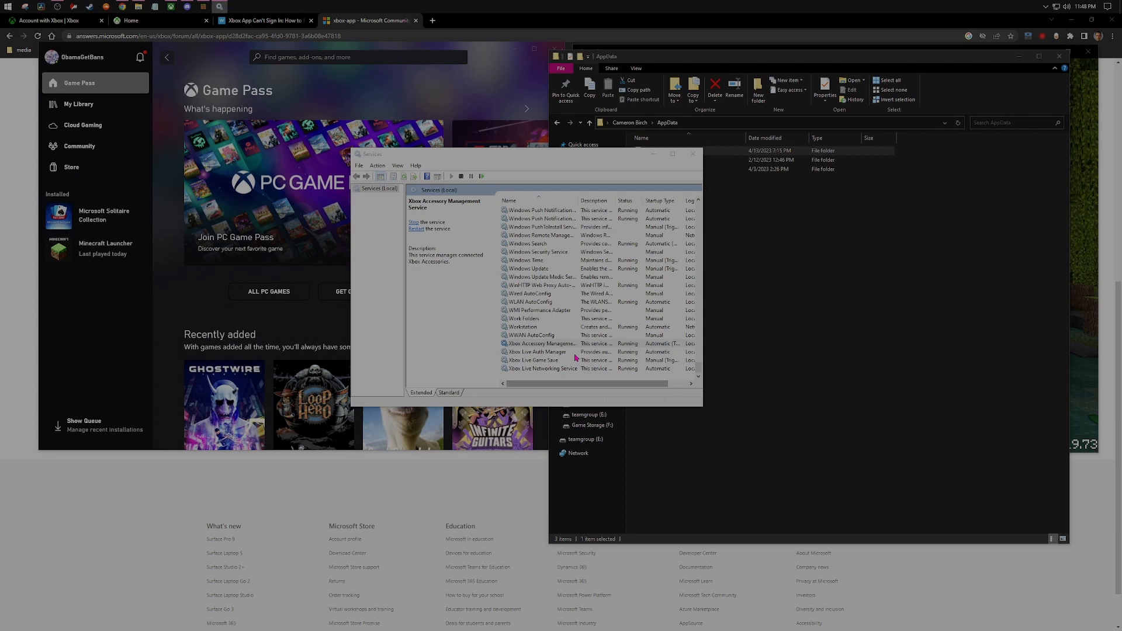
- In the AppData window, open the Local folder
click(691, 154)
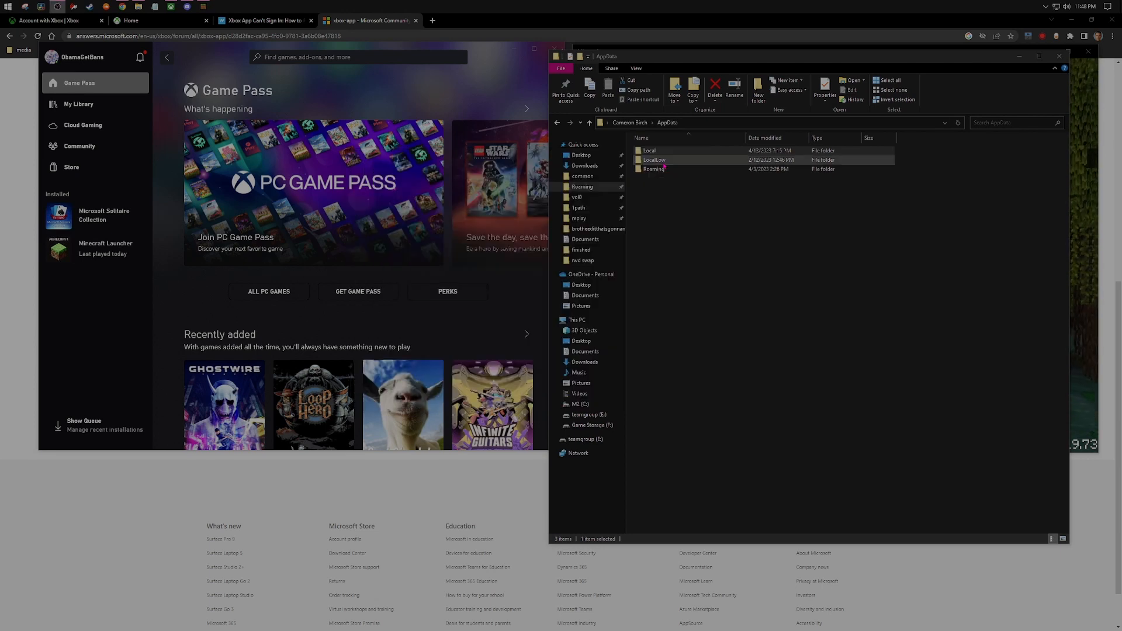
click(649, 151)
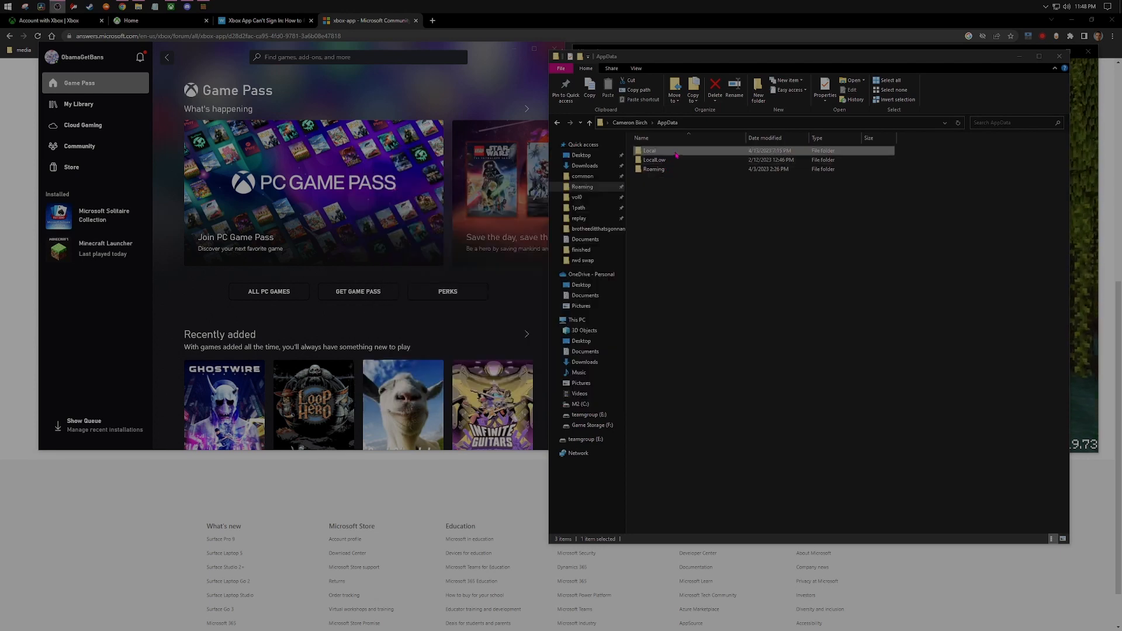
double_click(649, 150)
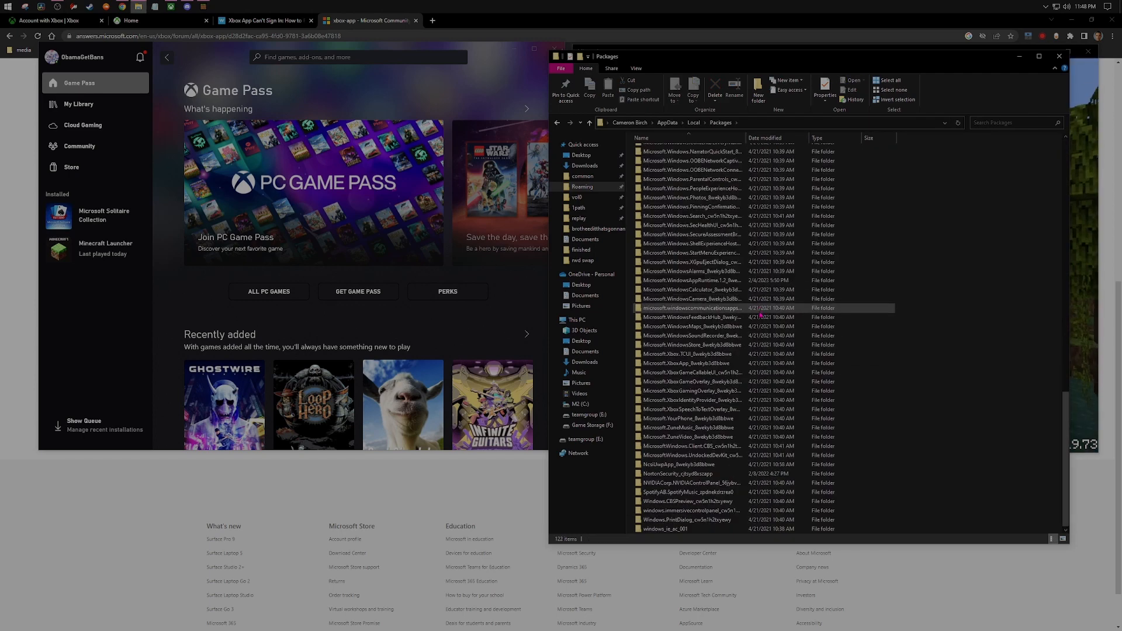
- Open Microsoft.XboxIdentityProvider_8wekyb3d8bbwe\AC\TokenBroker, showing the folder is empty
click(689, 400)
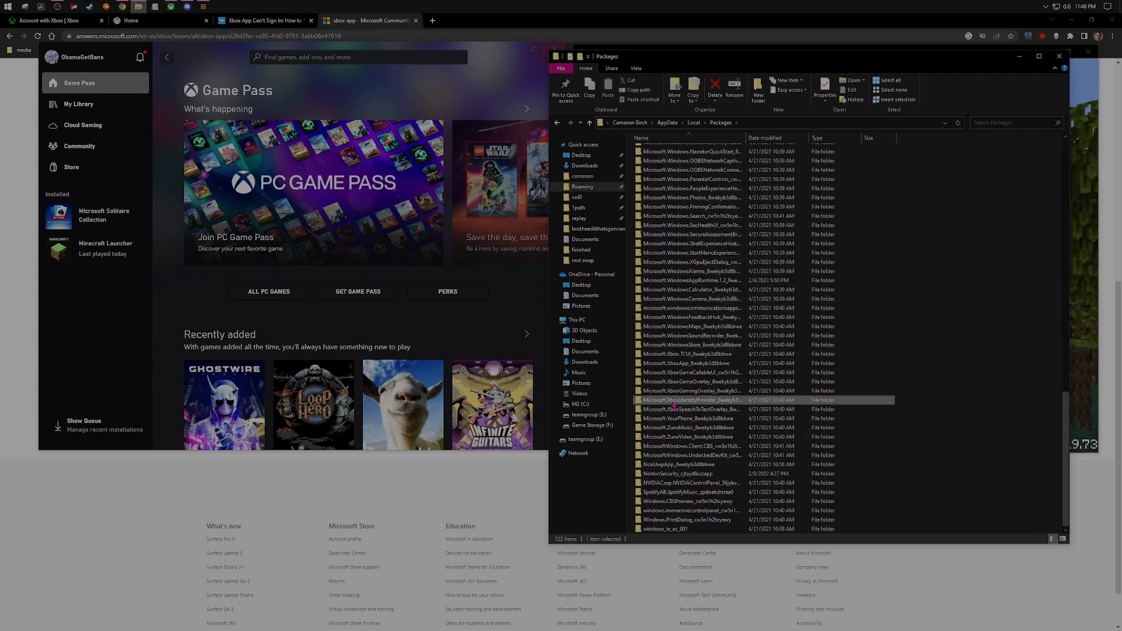
double_click(691, 399)
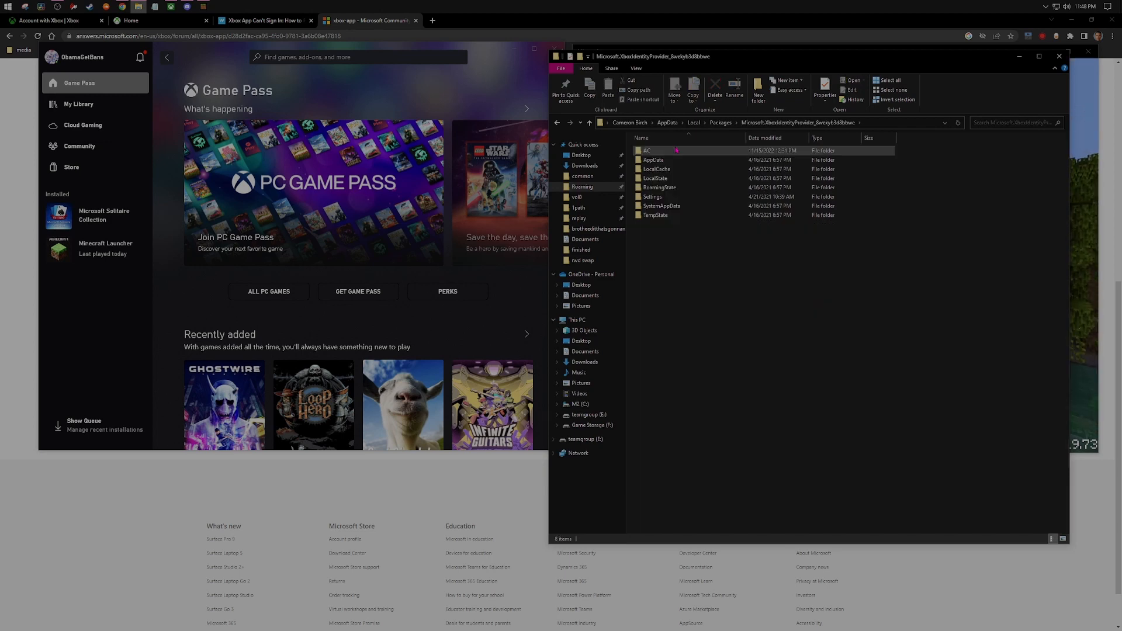
double_click(646, 151)
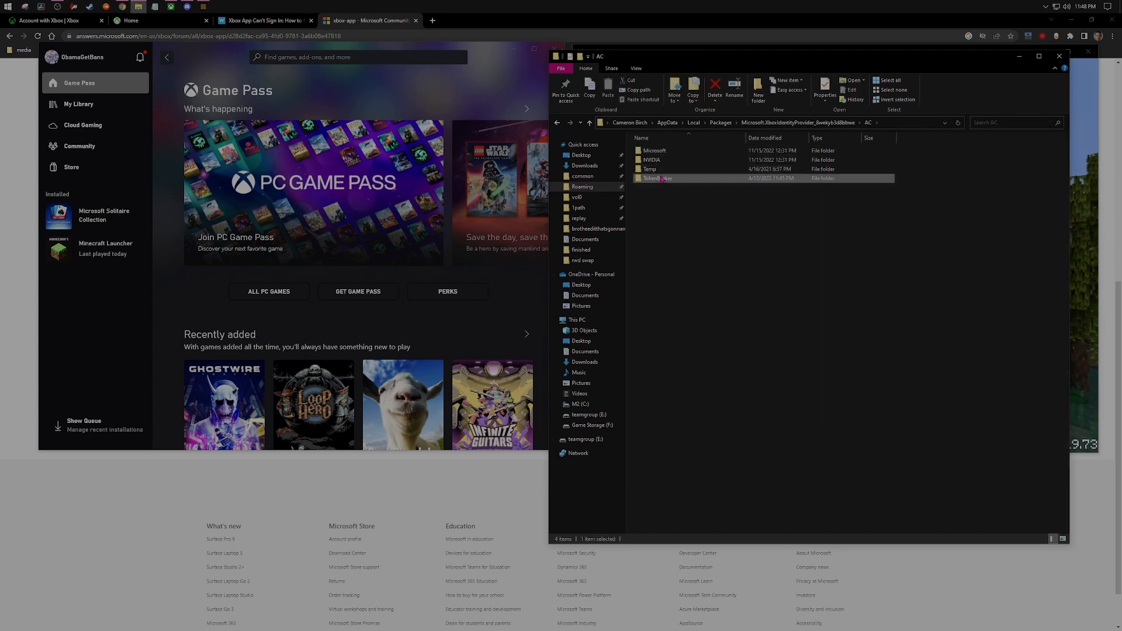
double_click(651, 178)
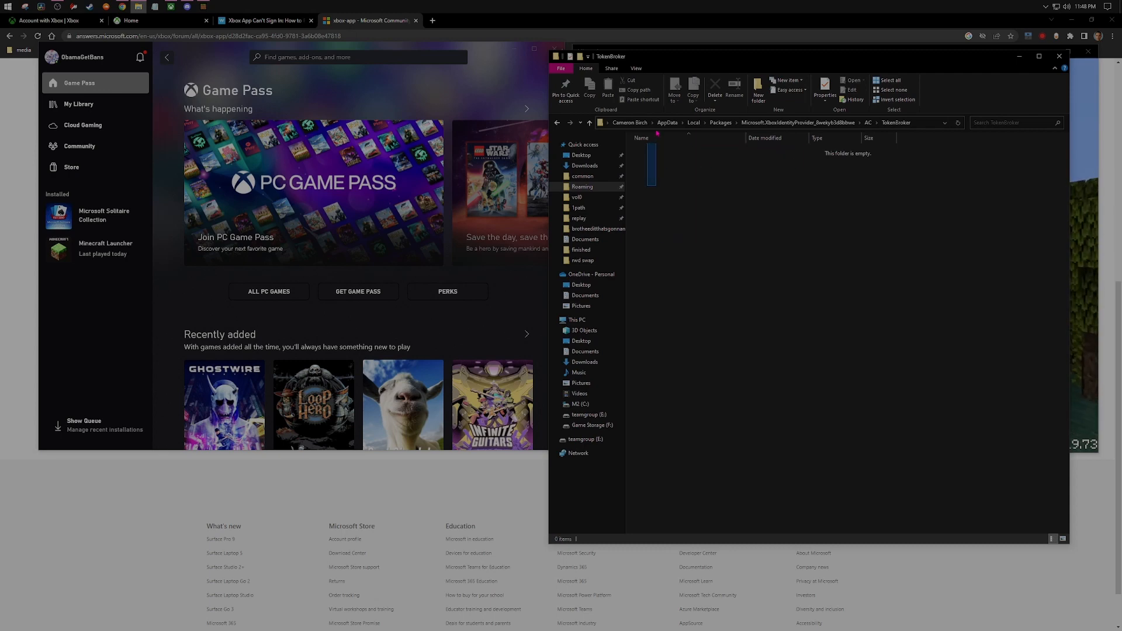
click(80, 57)
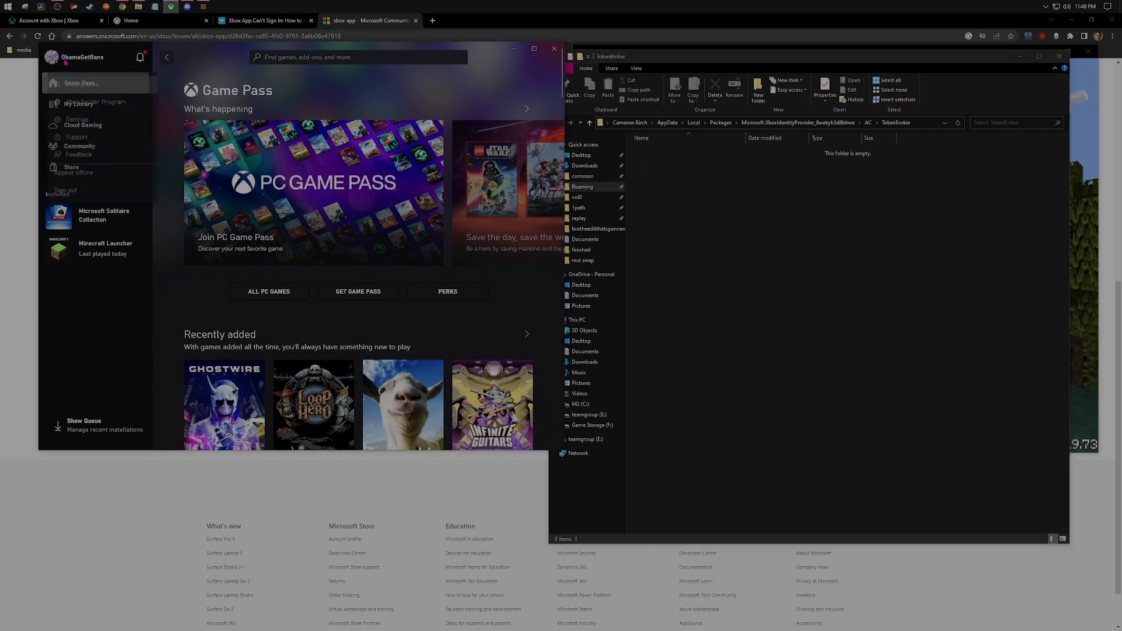